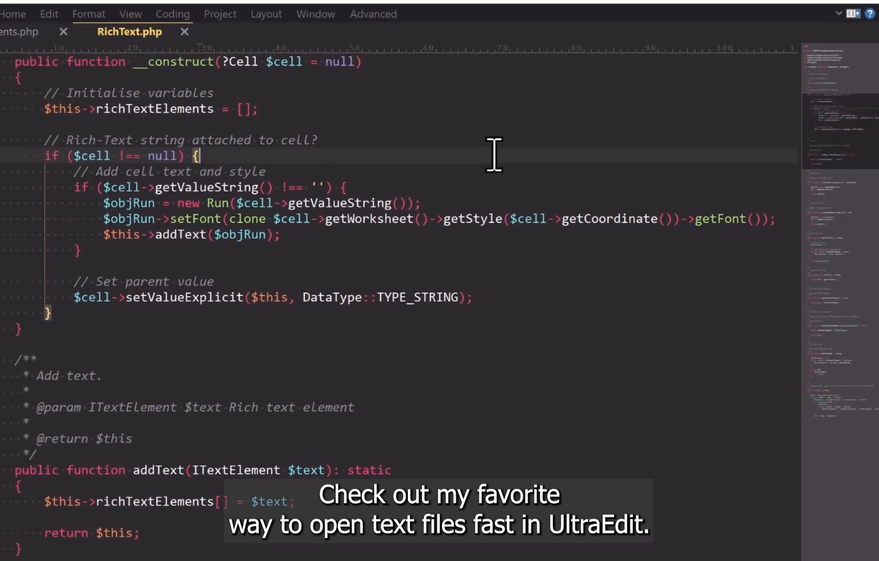
- Enter the path d:\work\Demos\ in the command palette to list its contents
key(ctrl+shift+p)
text(d:\)
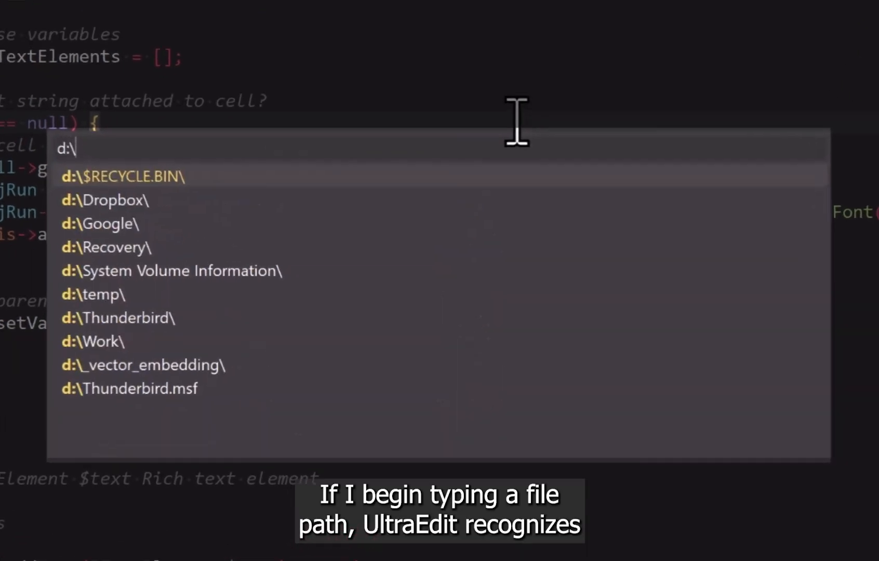
text(work\dem)
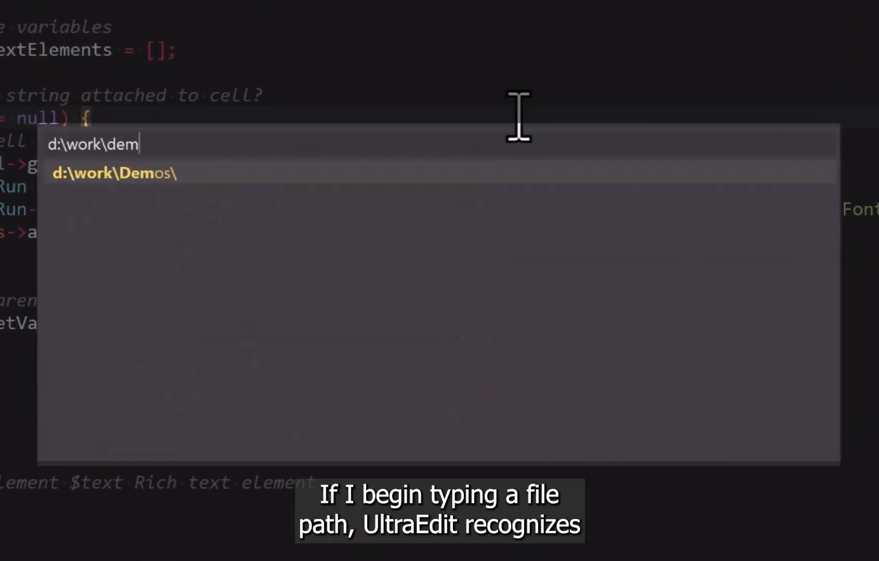
text(os\)
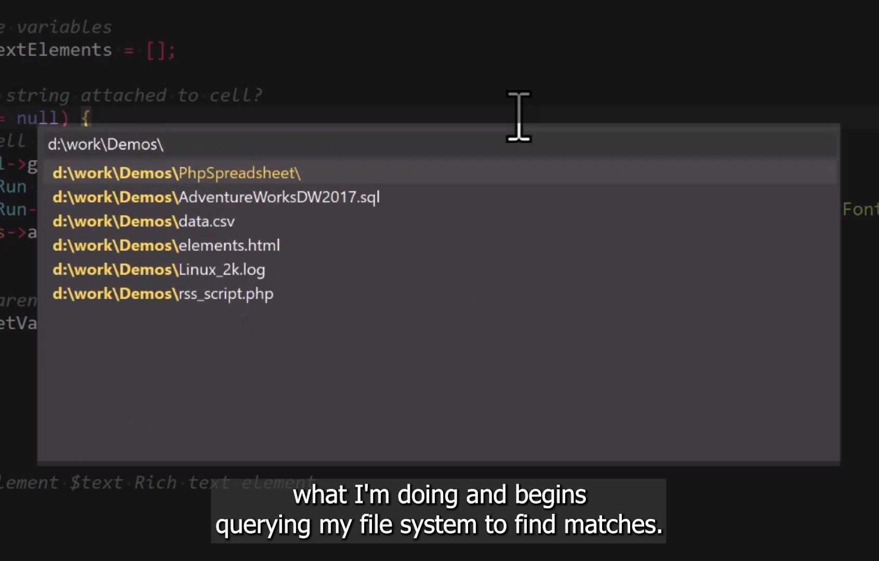
- Autocomplete the palette path to PhpSpreadsheet\Calculation\Database\DatabaseAbstract.php and open it
key(Tab)
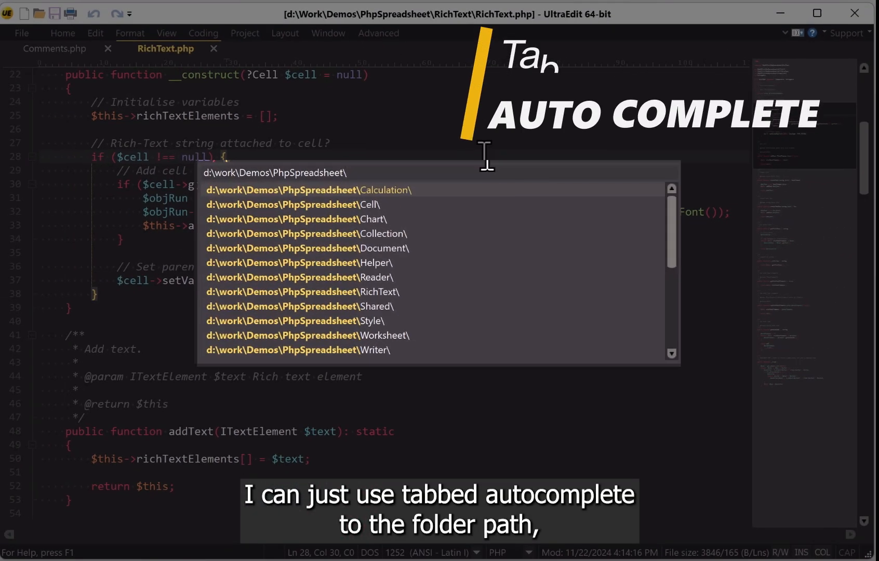
key(Tab)
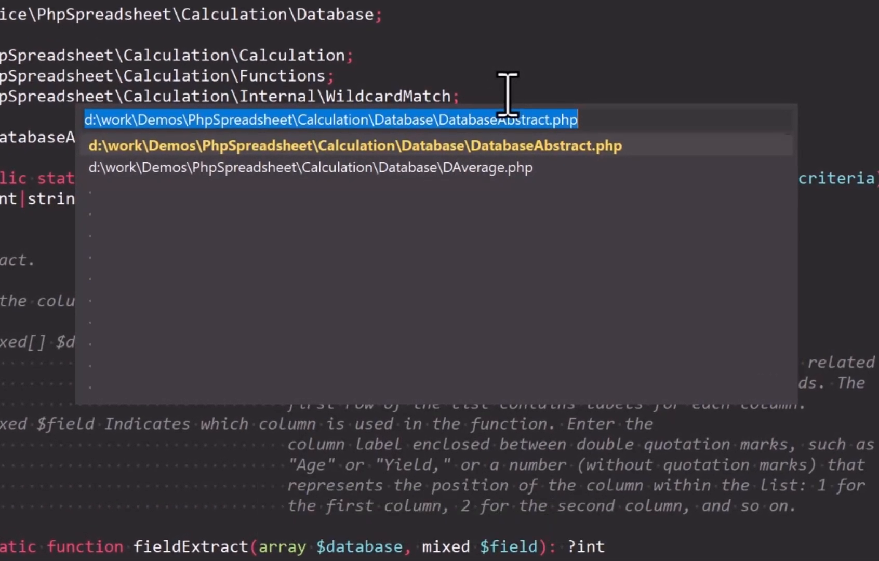
- Open Settings.php via the relative path ..\..\S and widen the palette
text(..\..\S)
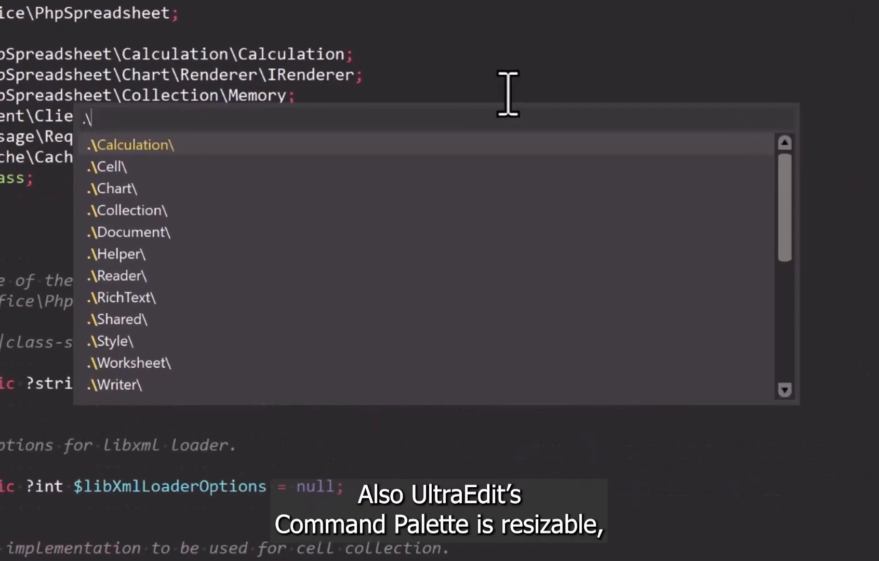
mouse_move(580, 210)
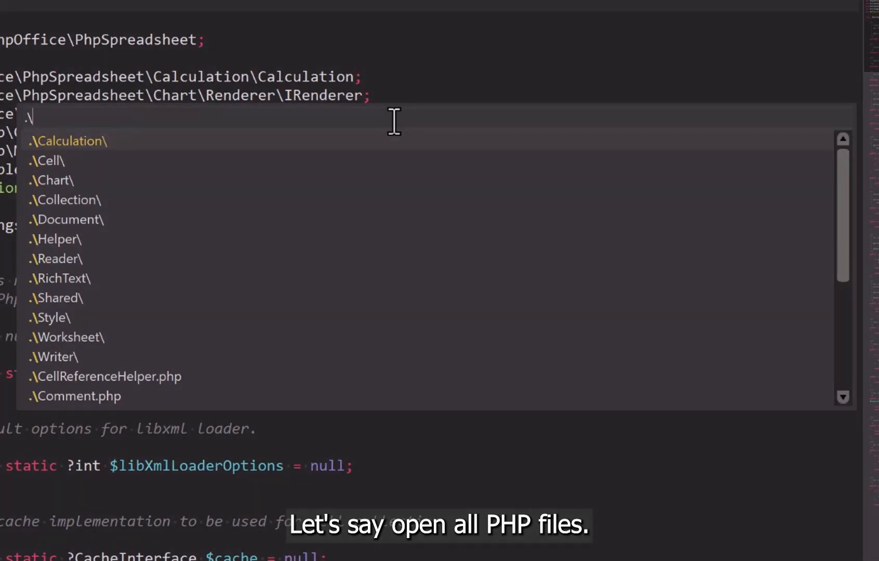
- Open all .\Chart\*.php files, confirming the many-files prompt with Yes
text(Chart\*.php)
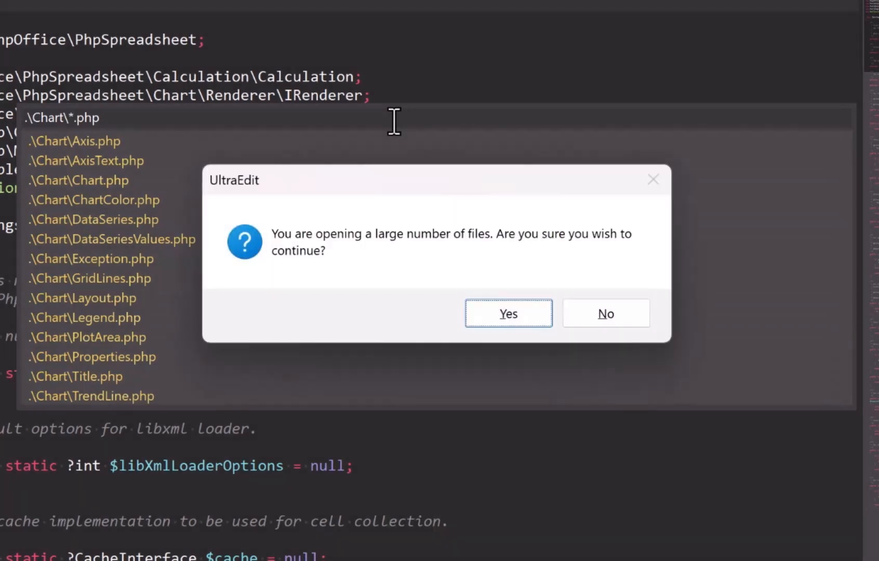
click(507, 313)
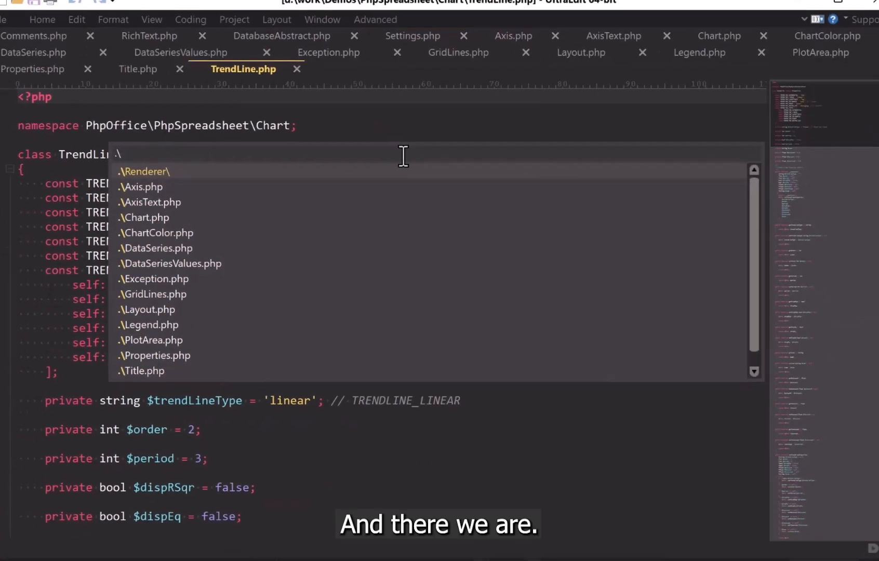